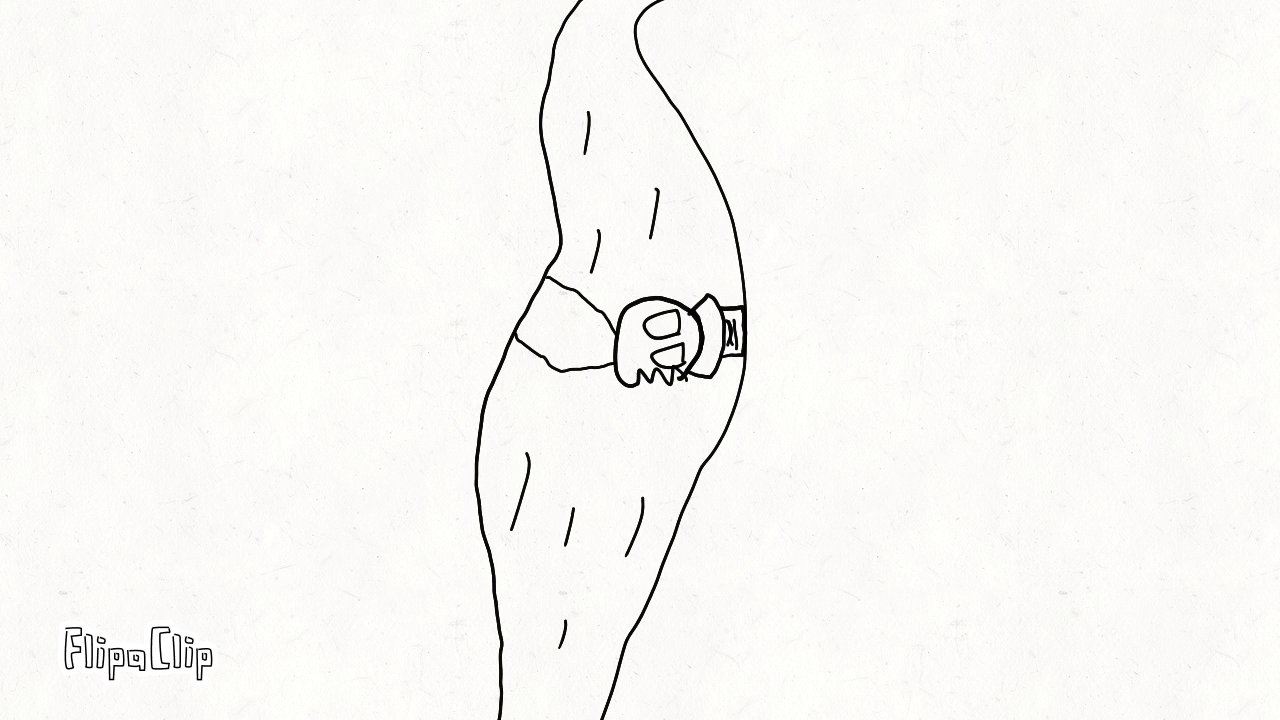
Step: Flood the skull valve's eye sockets with solid red using the Fill tool
click(650, 336)
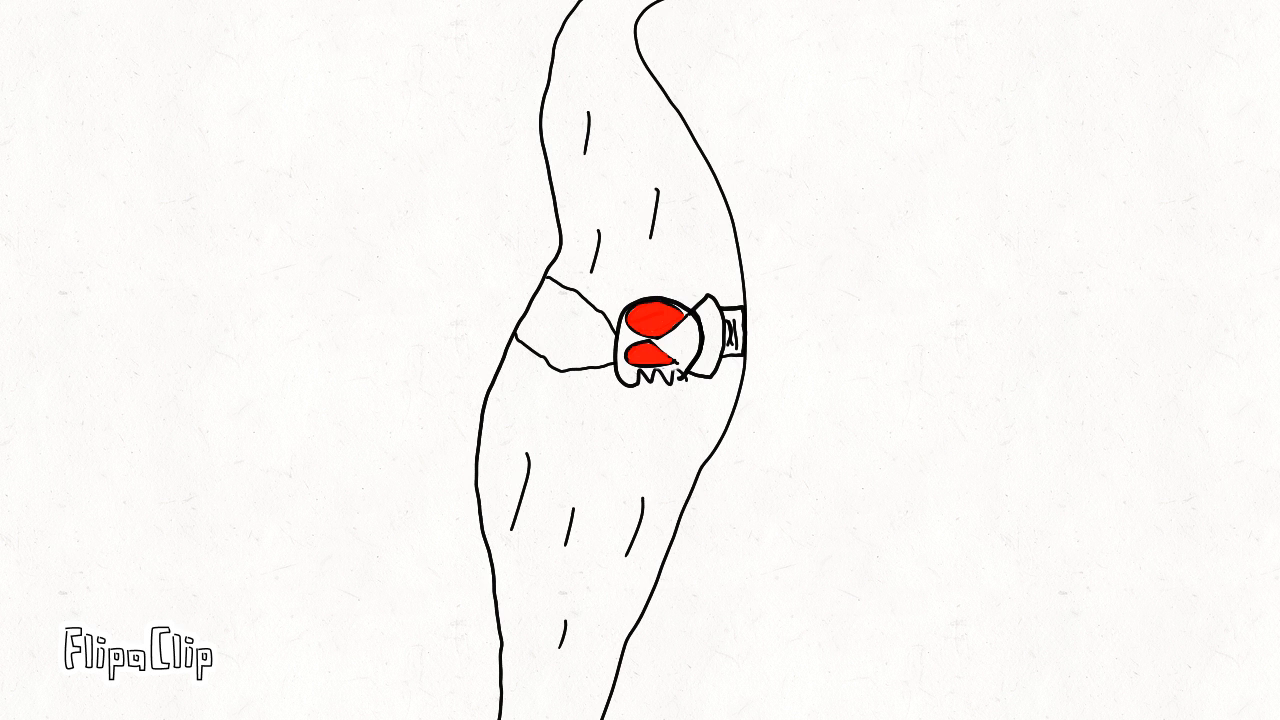